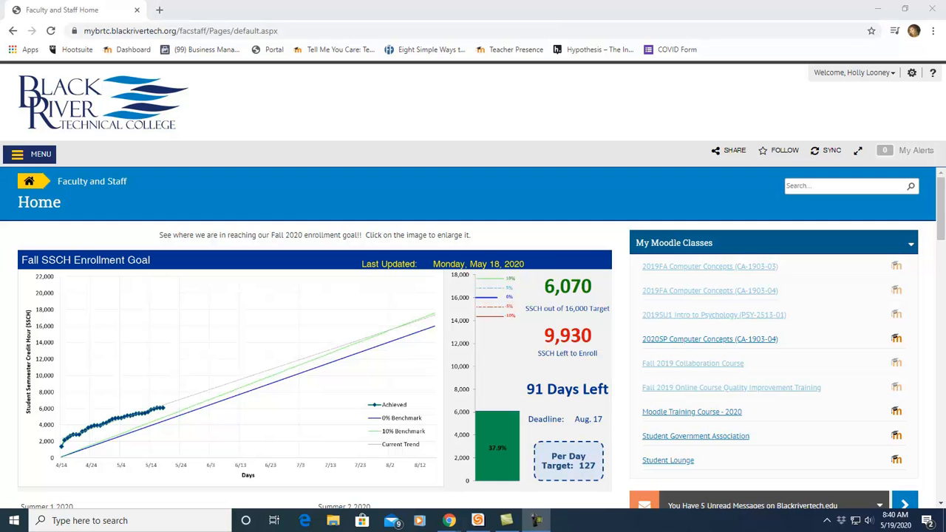
Launch Moodle from the myBRTC Faculty and Staff home page icon below the Pandemic FAQs
scroll(down, 3)
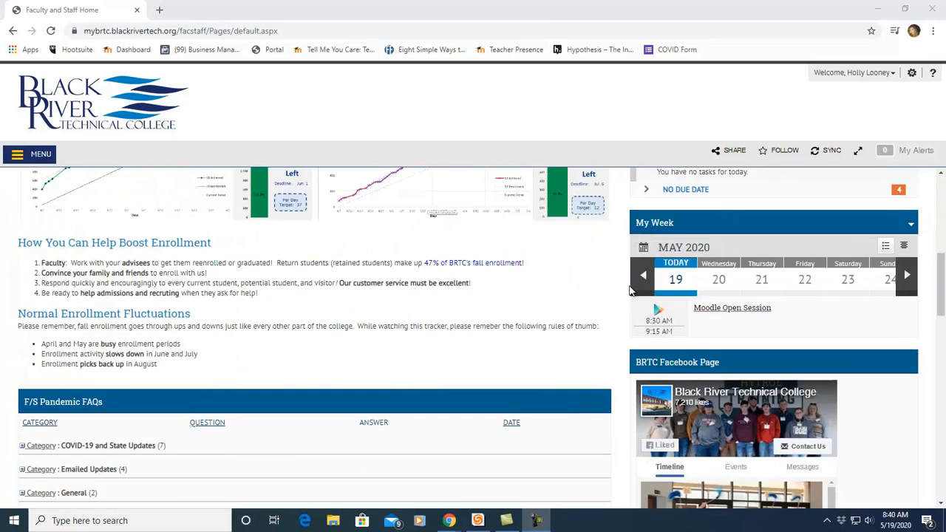
scroll(down, 3)
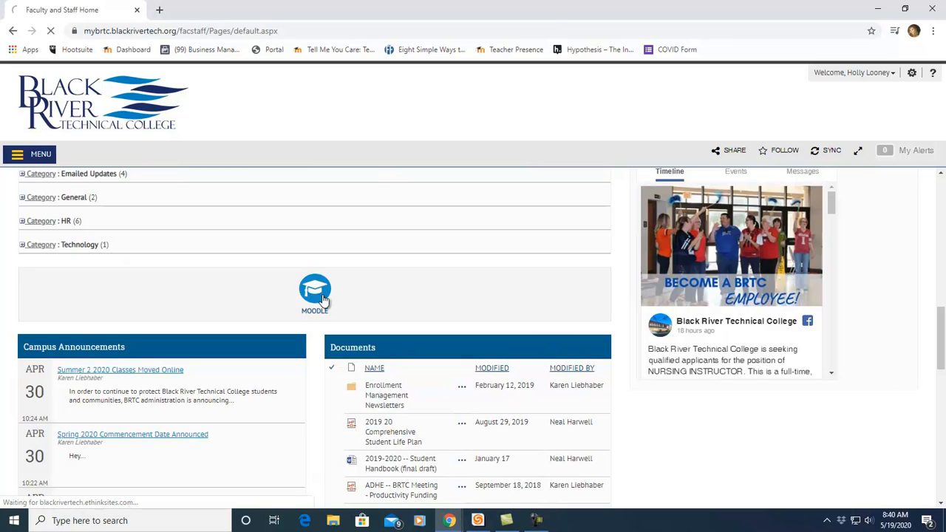
click(313, 288)
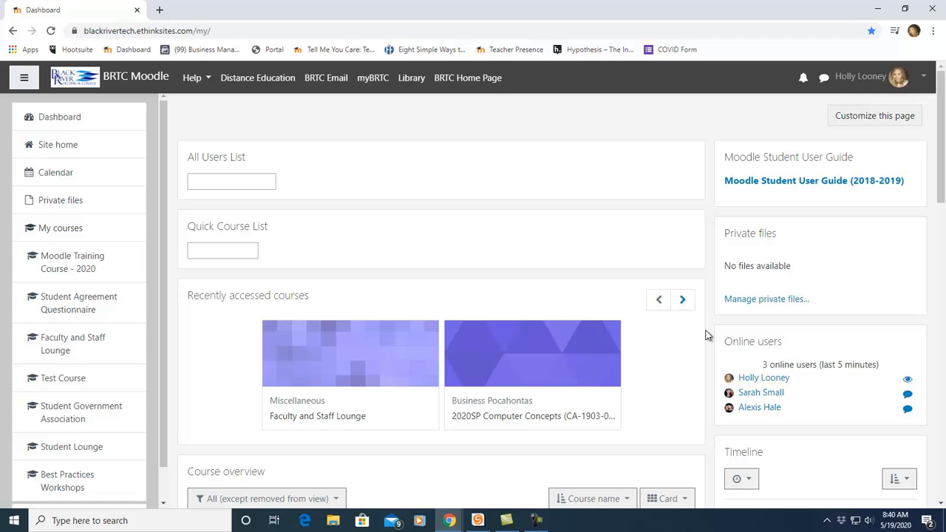
mouse_move(58, 144)
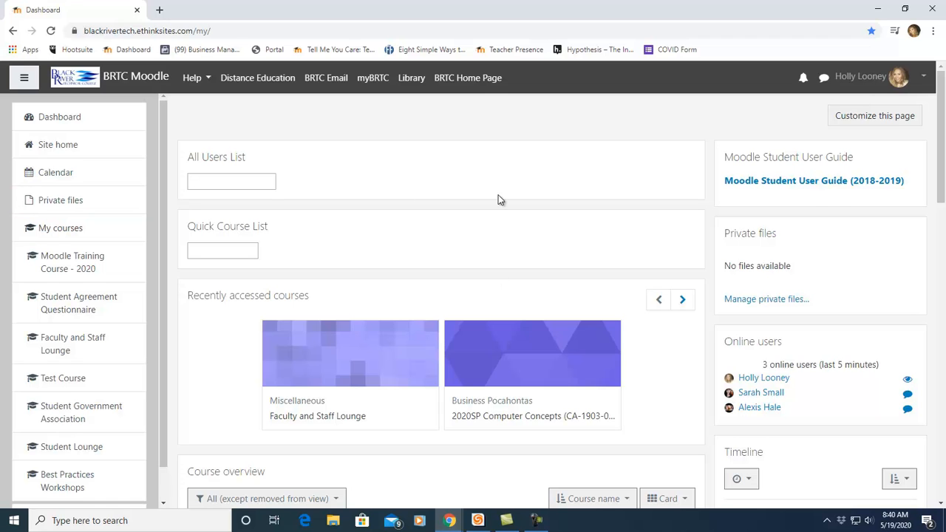
mouse_move(708, 222)
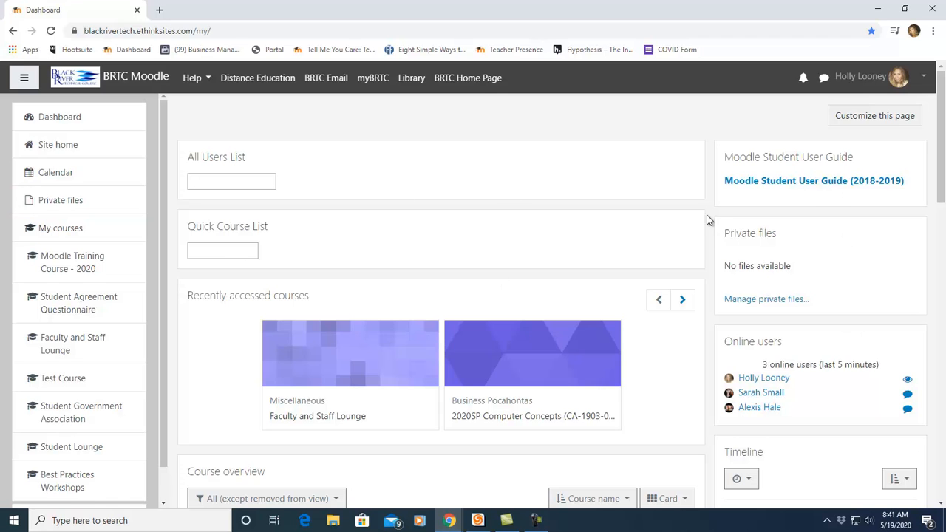
mouse_move(3, 184)
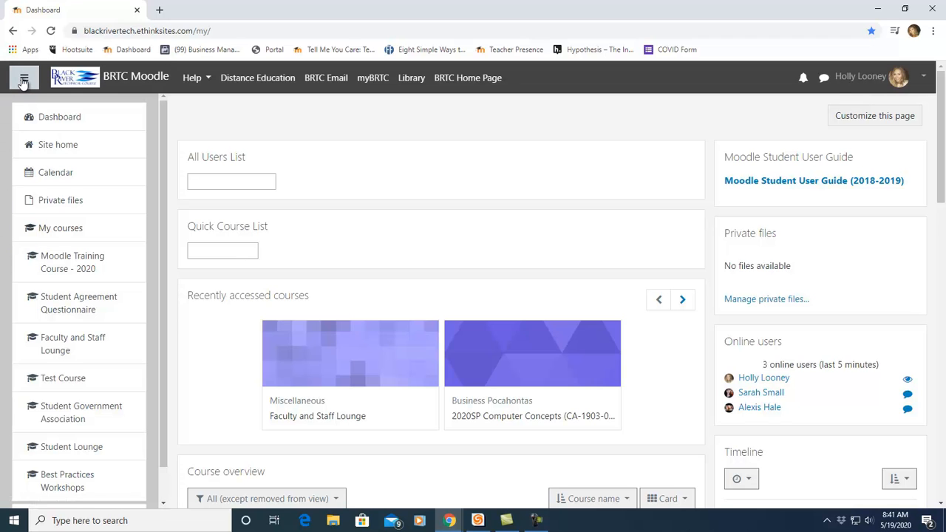
click(23, 77)
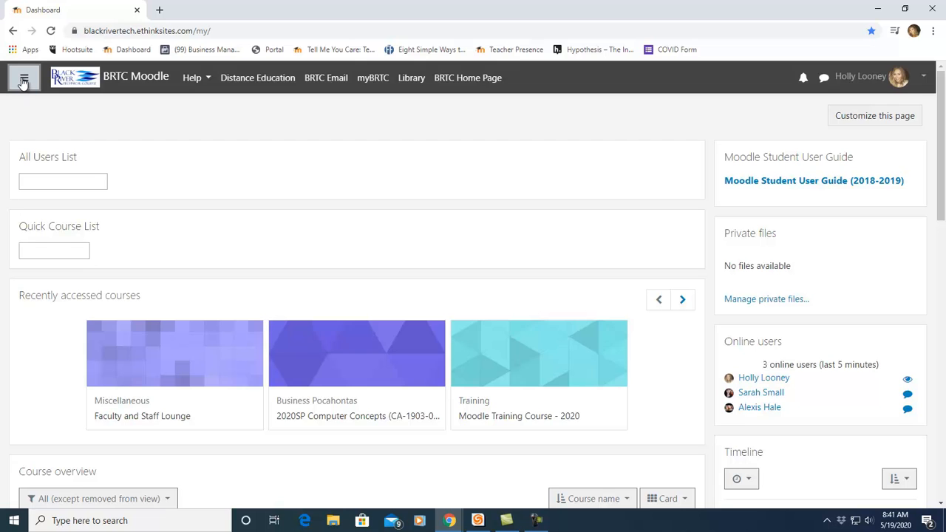
click(24, 77)
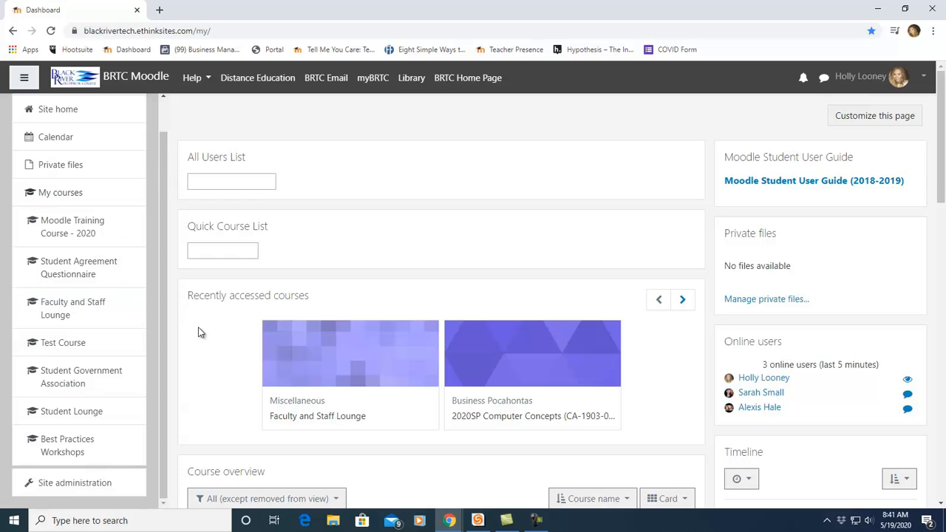
scroll(down, 3)
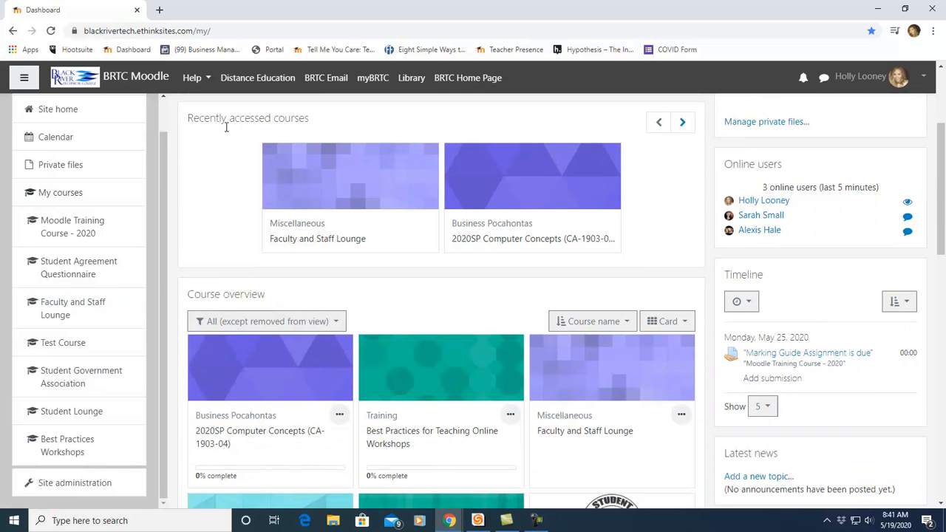
mouse_move(285, 125)
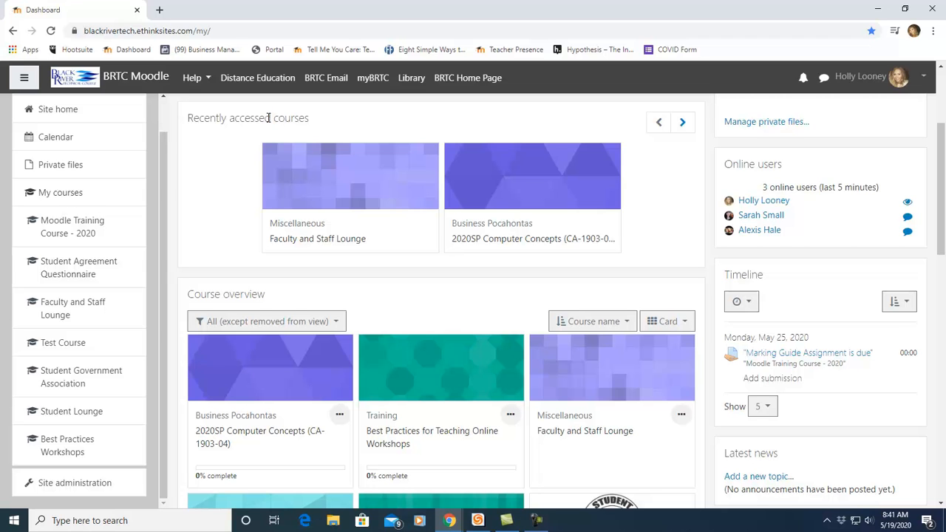
mouse_move(456, 177)
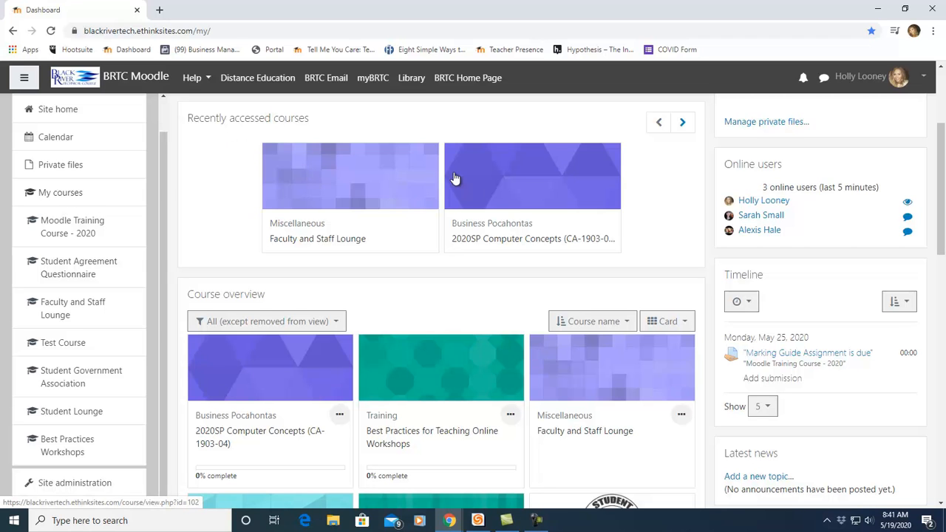
mouse_move(186, 214)
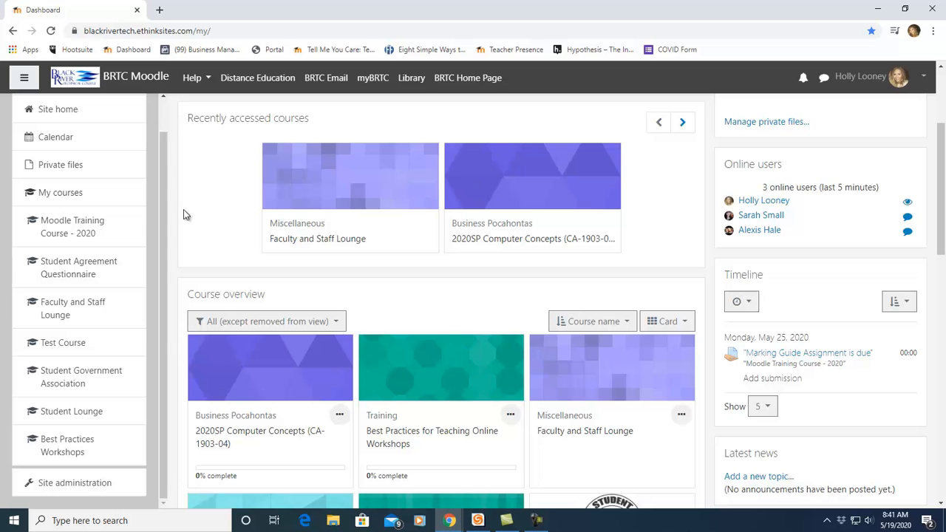
scroll(down, 3)
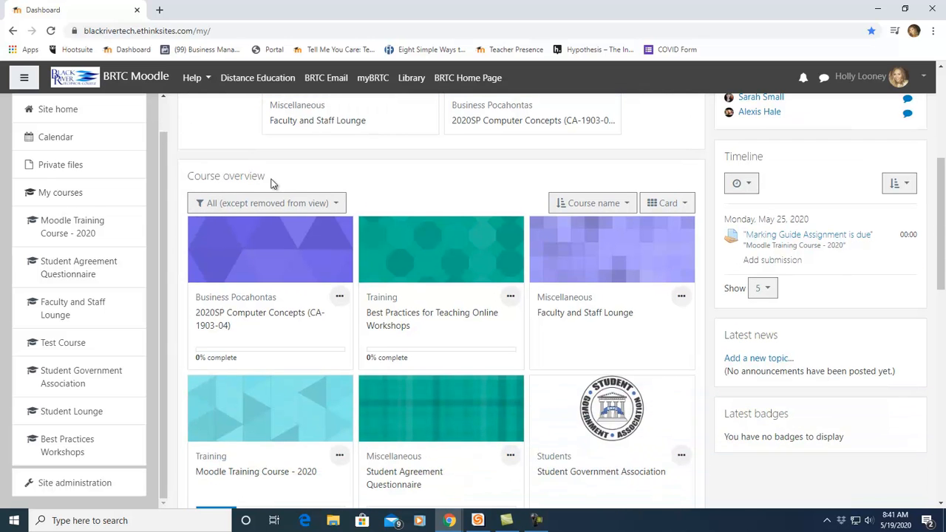
mouse_move(201, 219)
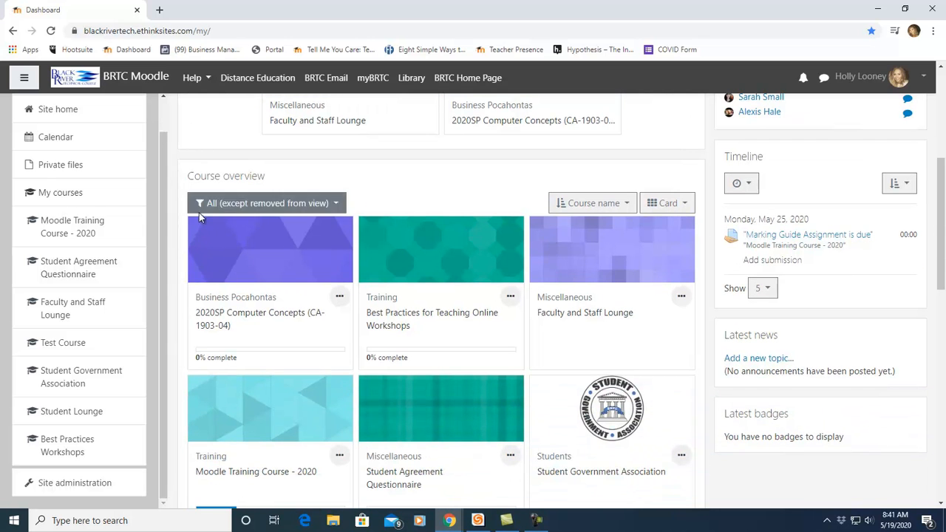
mouse_move(355, 268)
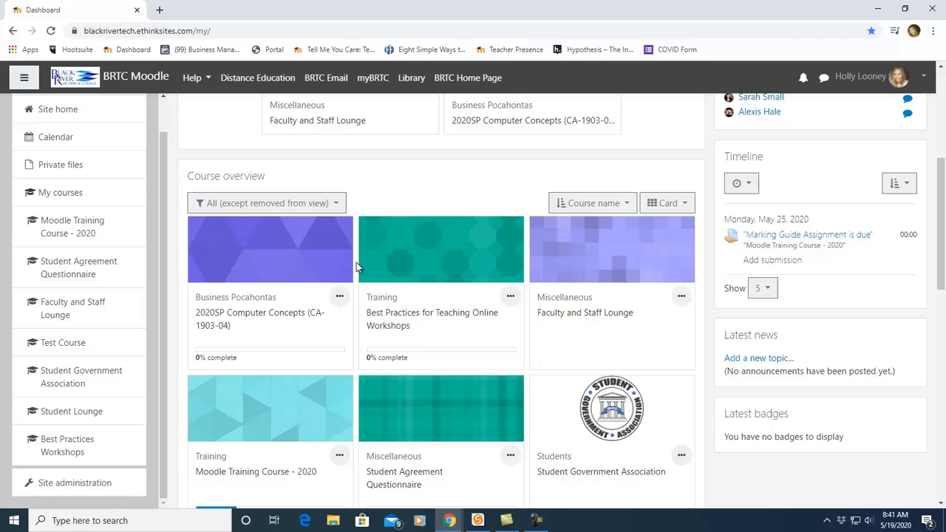
click(266, 203)
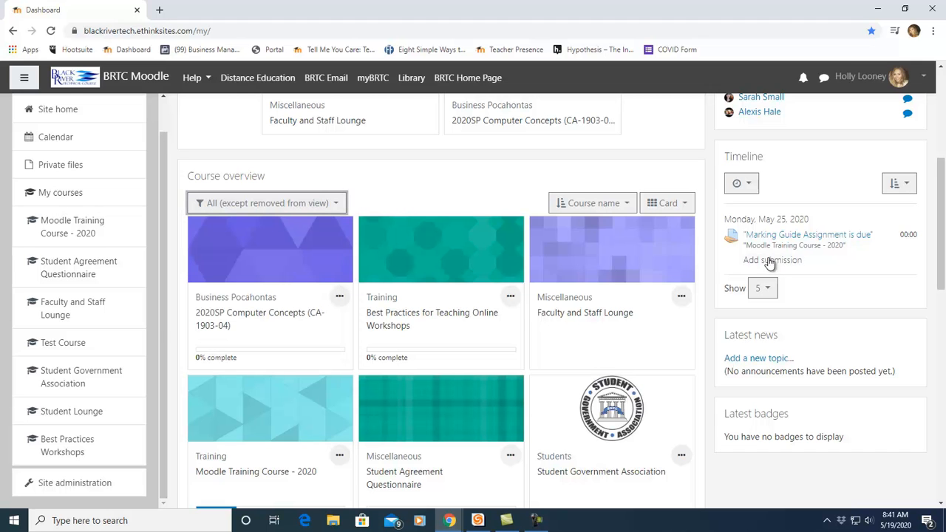
scroll(up, 3)
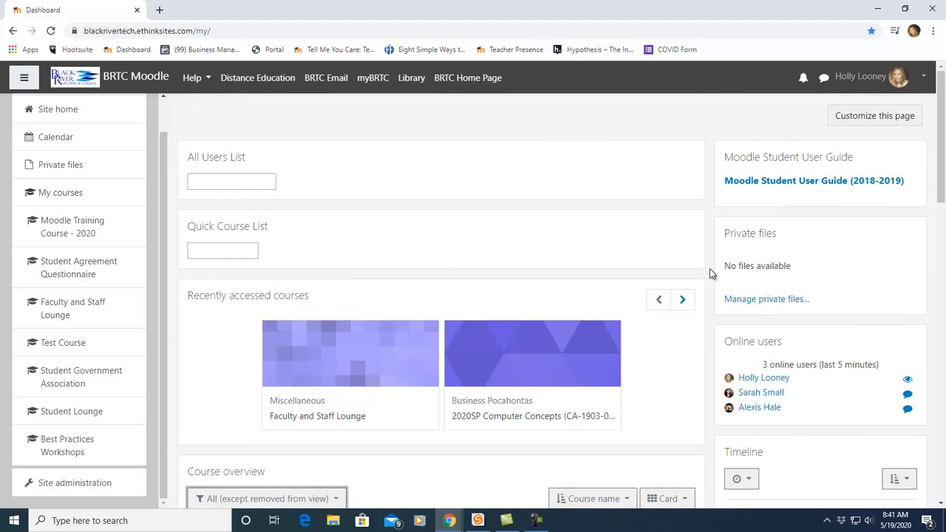
mouse_move(928, 193)
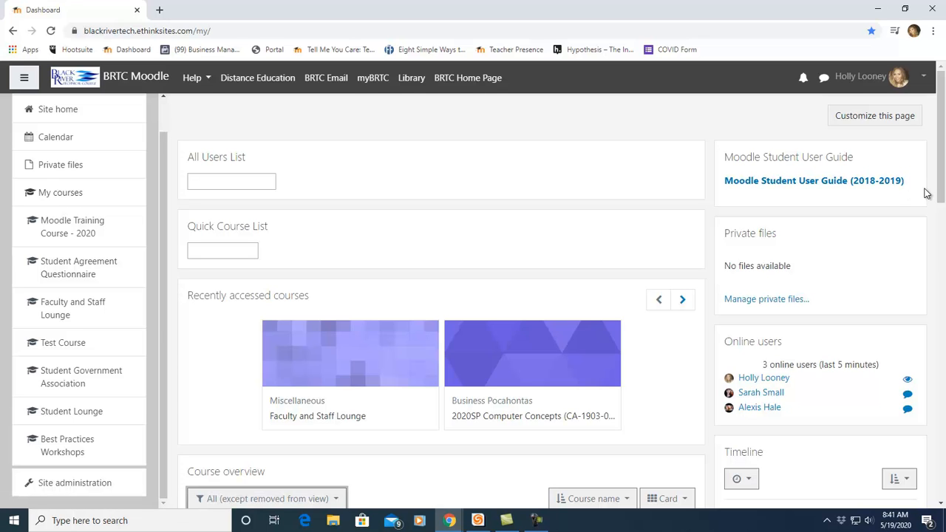
mouse_move(930, 168)
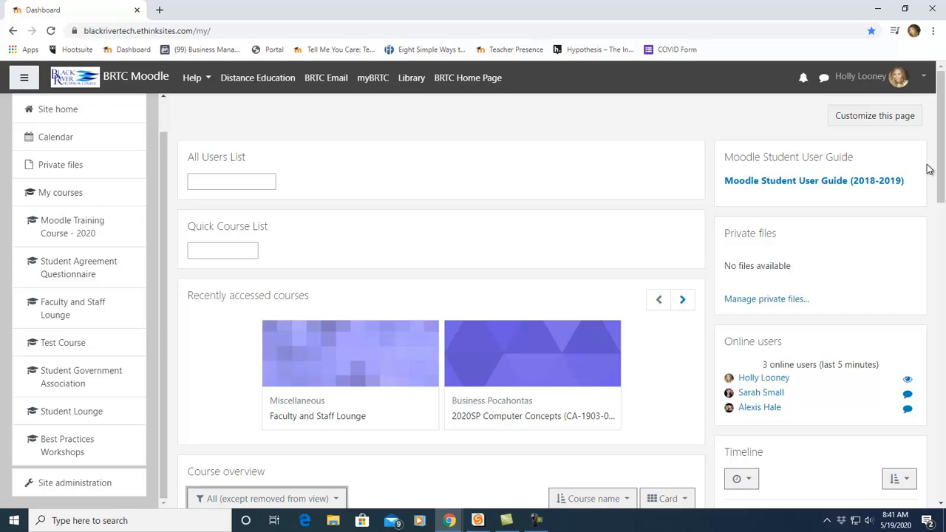
scroll(down, 3)
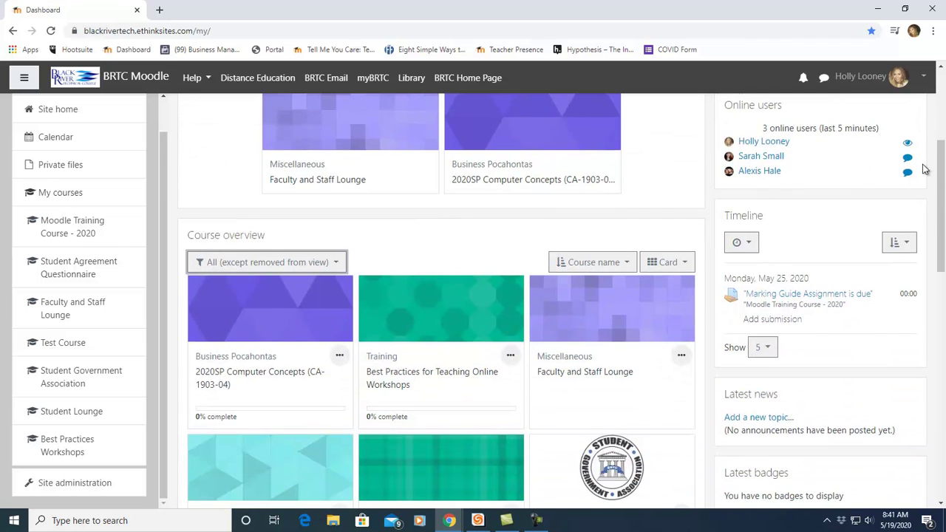
scroll(down, 3)
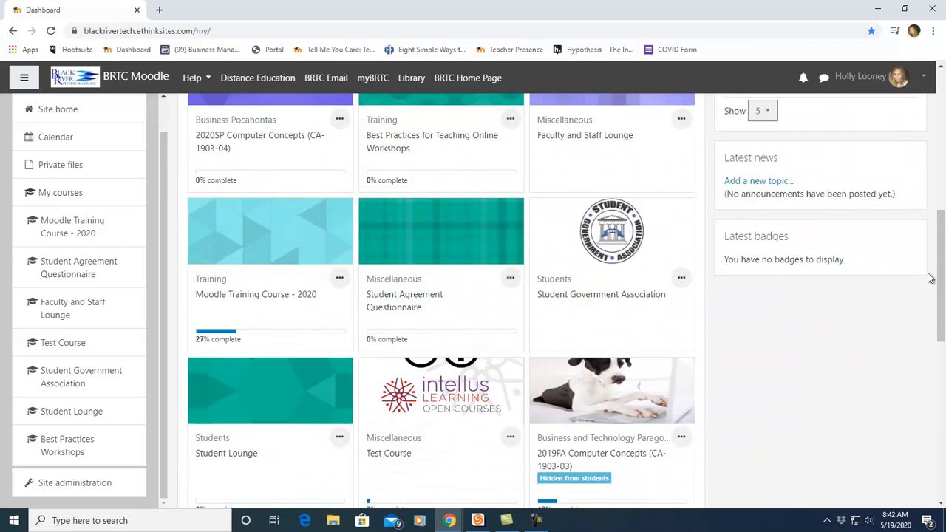
scroll(up, 3)
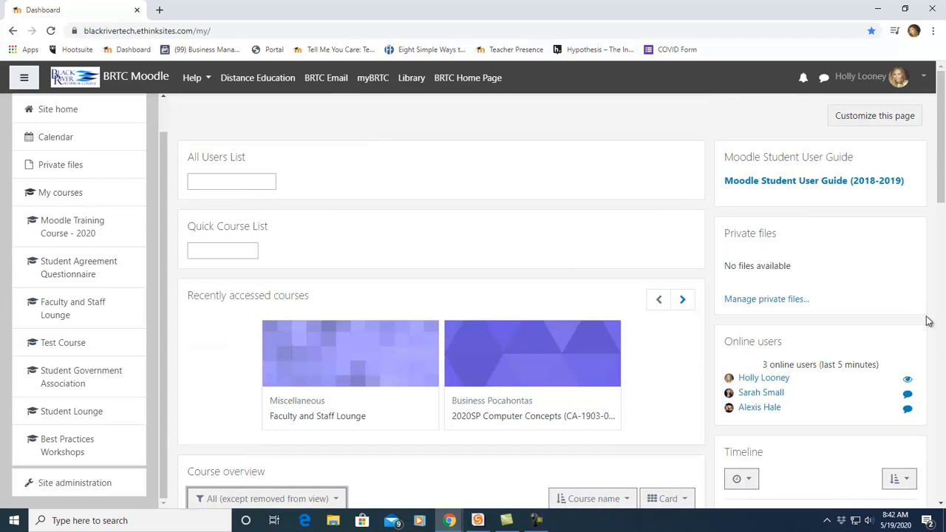
mouse_move(727, 402)
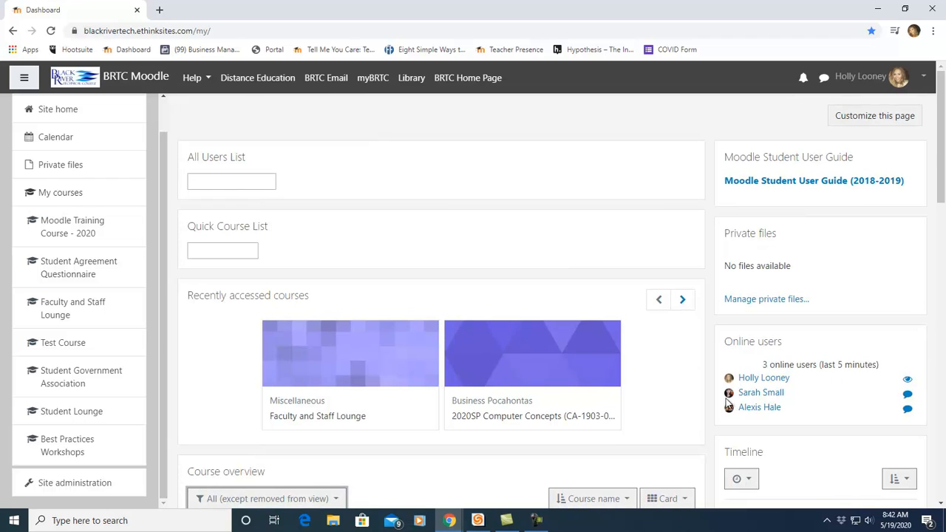
scroll(down, 3)
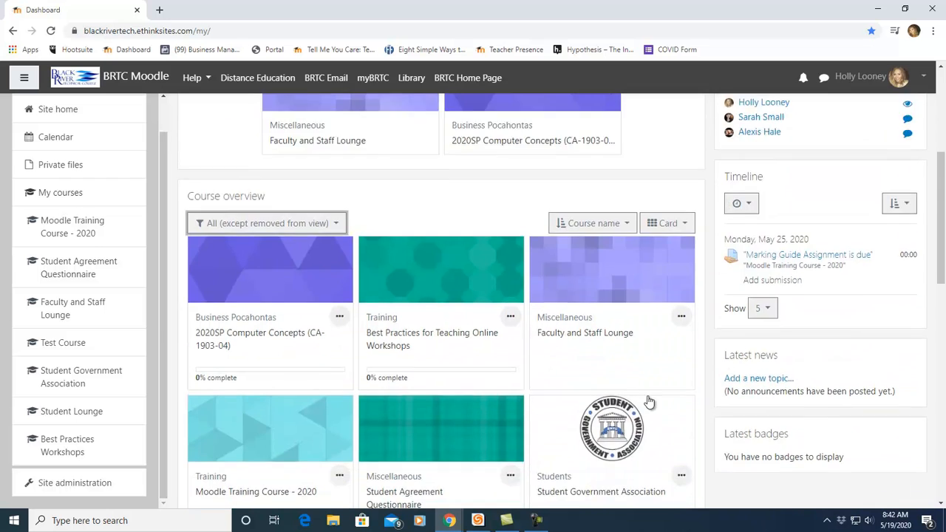
Enter the Moodle Training Course - 2020 from its Course overview card
click(256, 352)
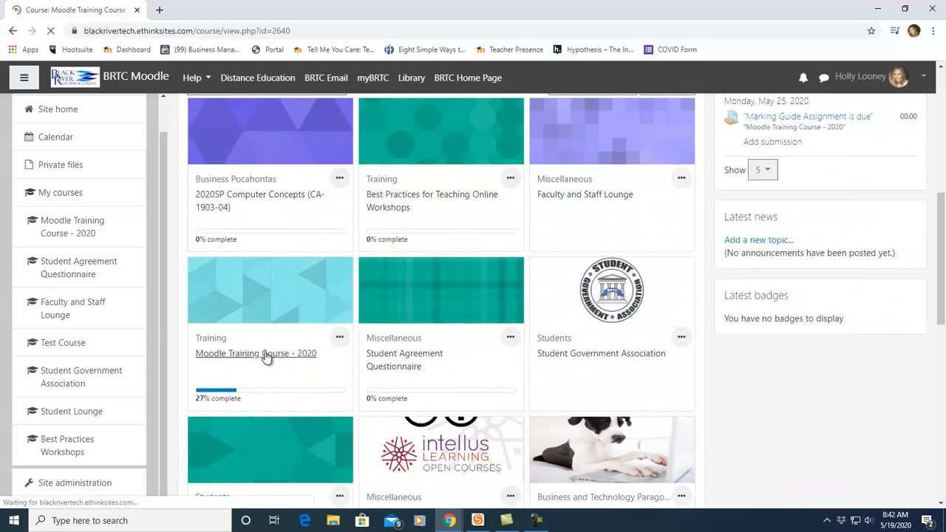
click(255, 354)
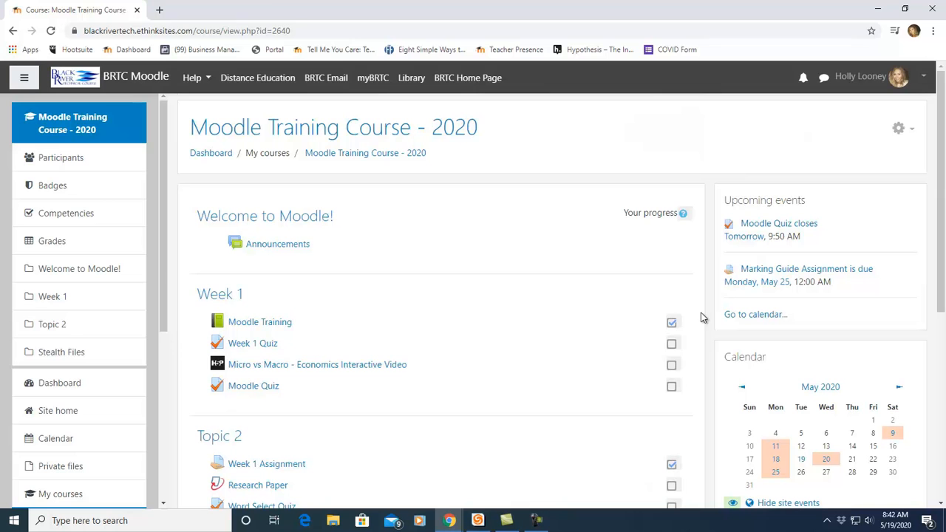
mouse_move(278, 244)
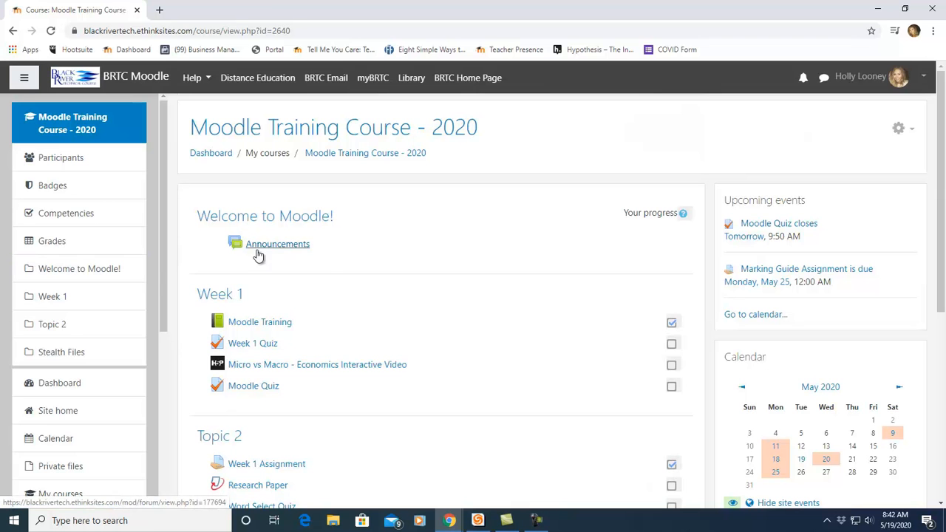
mouse_move(612, 192)
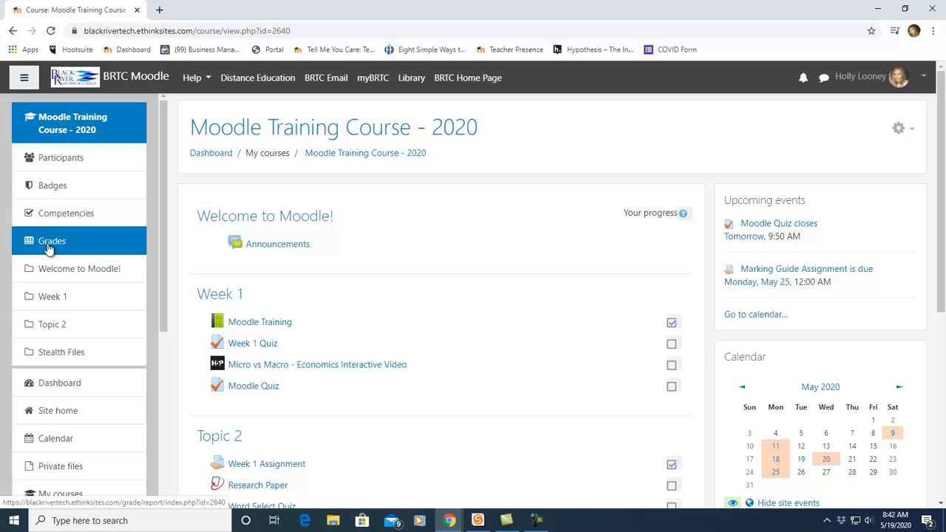
mouse_move(71, 254)
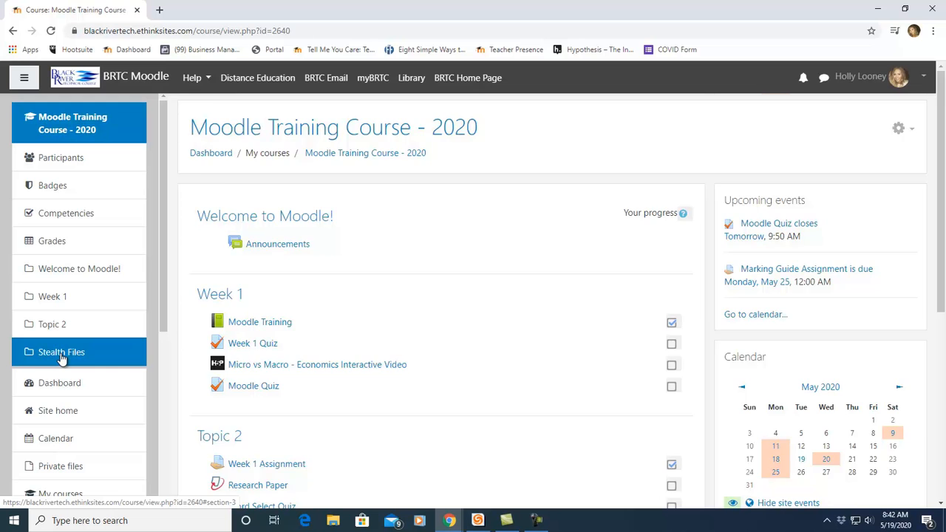
click(63, 352)
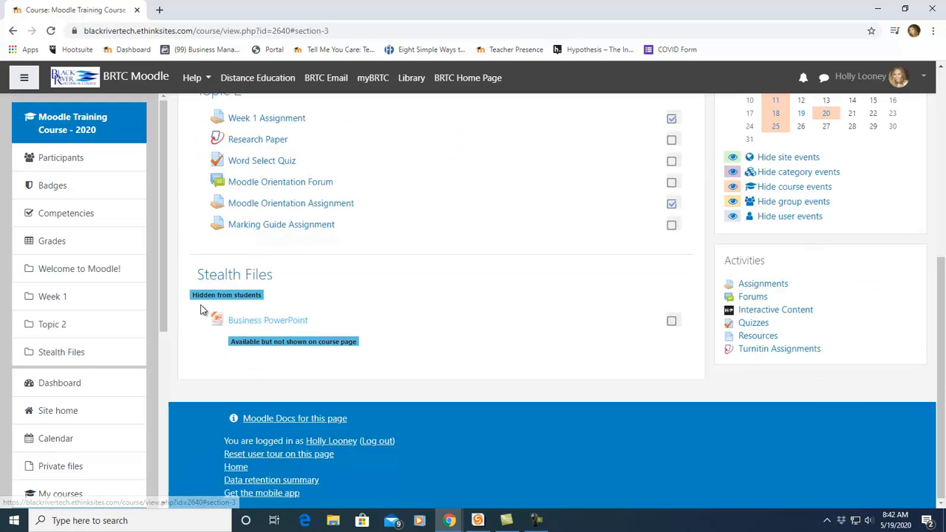
scroll(up, 3)
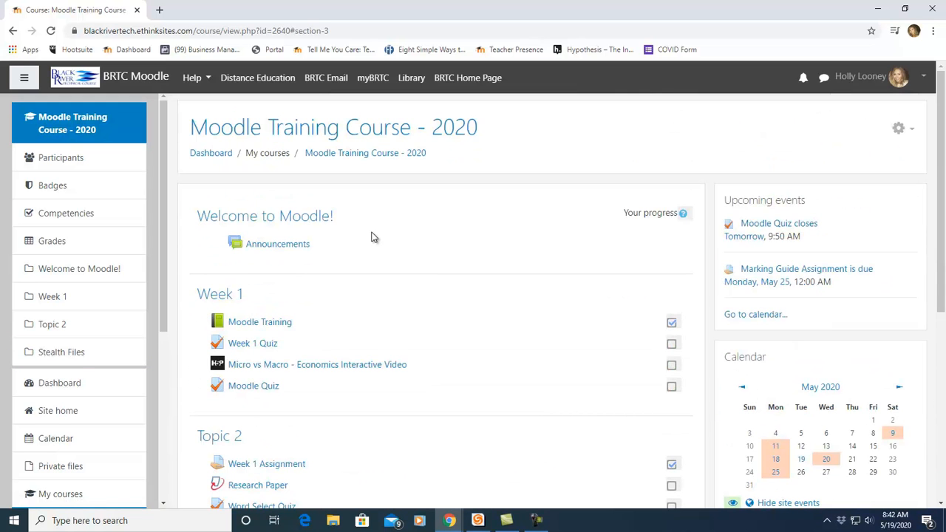
mouse_move(458, 219)
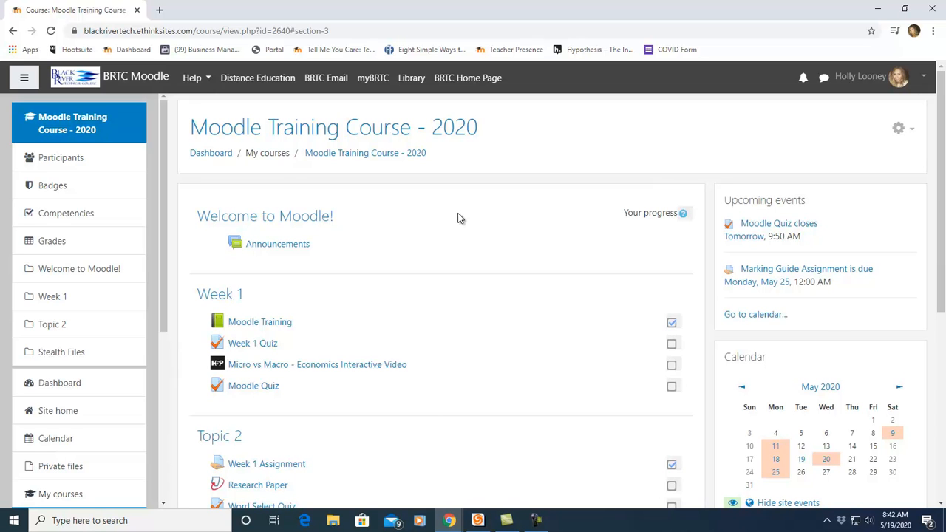
mouse_move(210, 269)
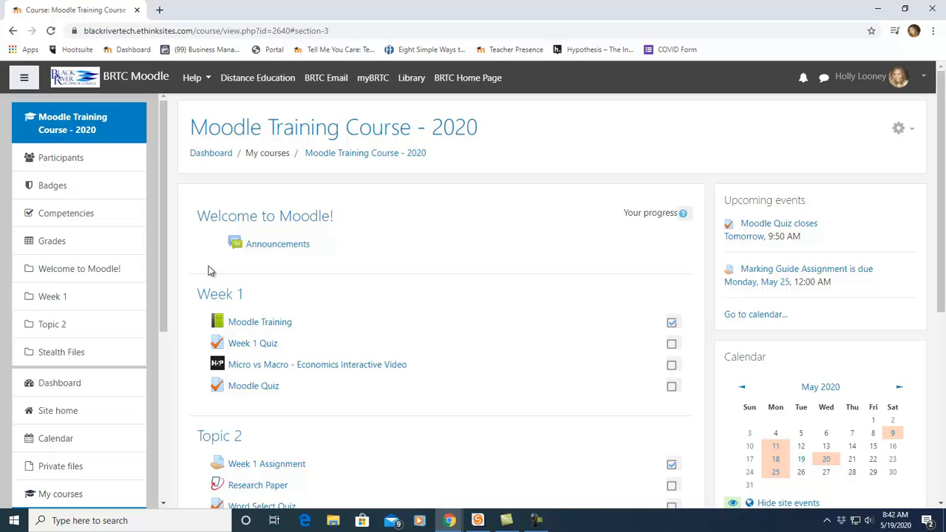
mouse_move(244, 278)
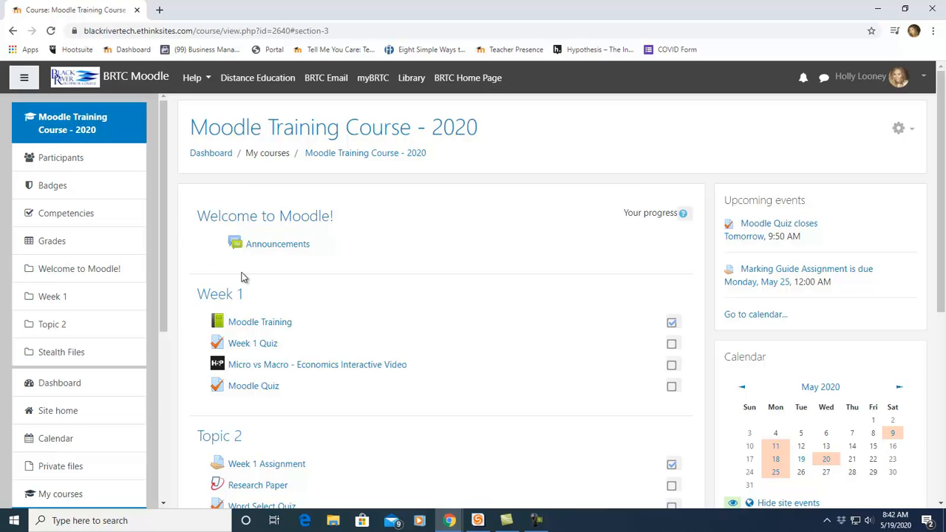
mouse_move(278, 244)
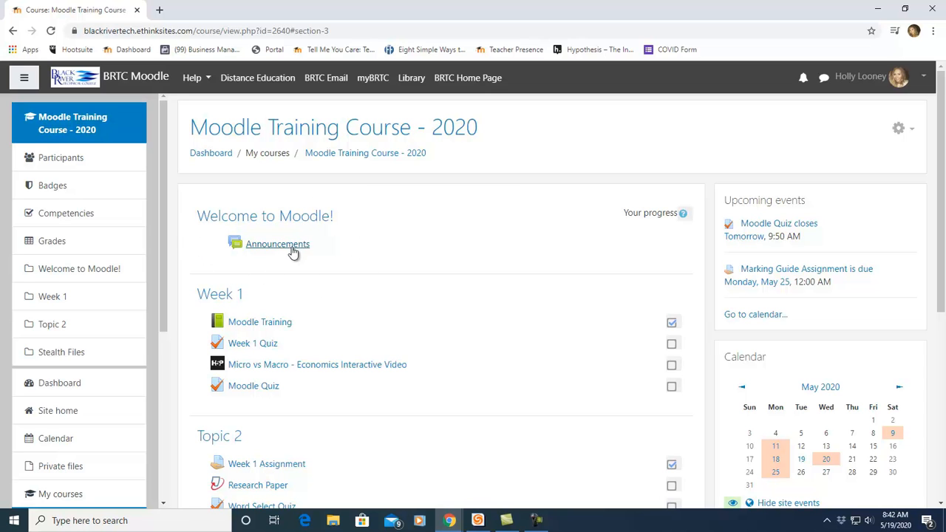
mouse_move(391, 257)
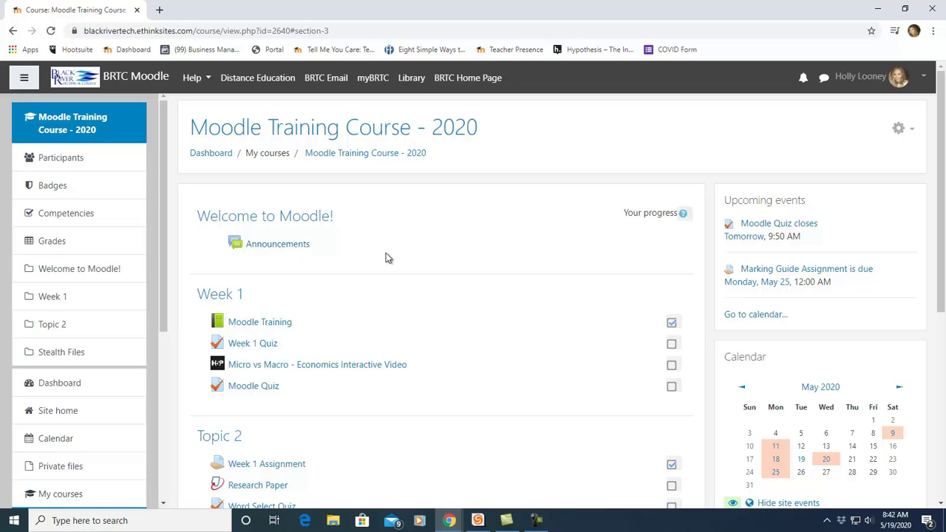
mouse_move(452, 306)
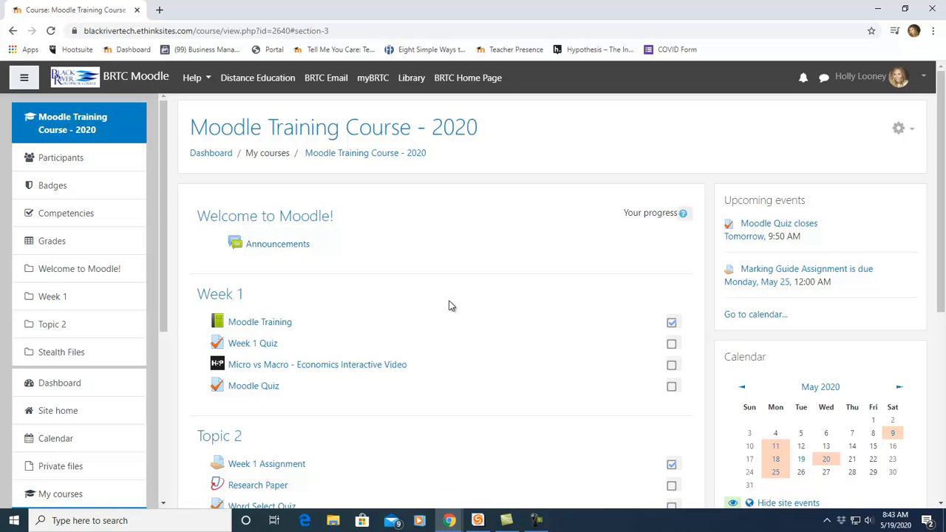
scroll(down, 3)
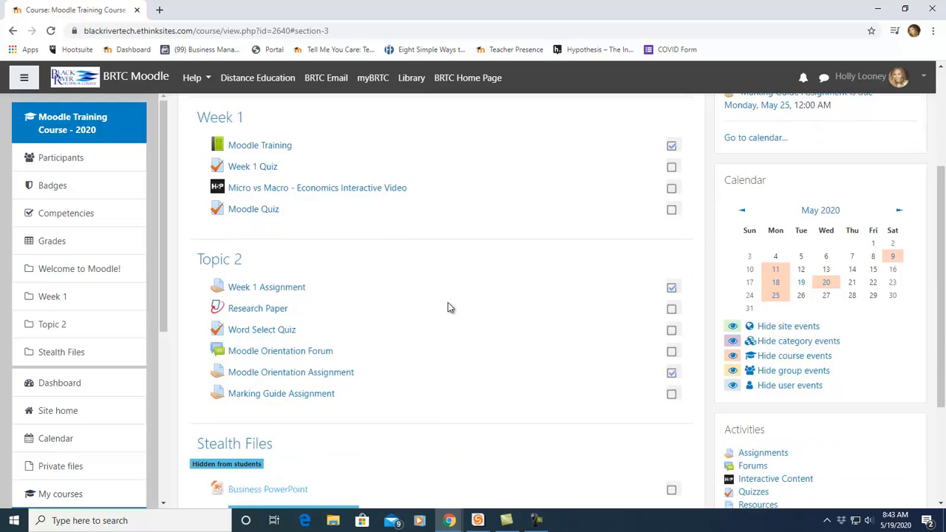
scroll(up, 3)
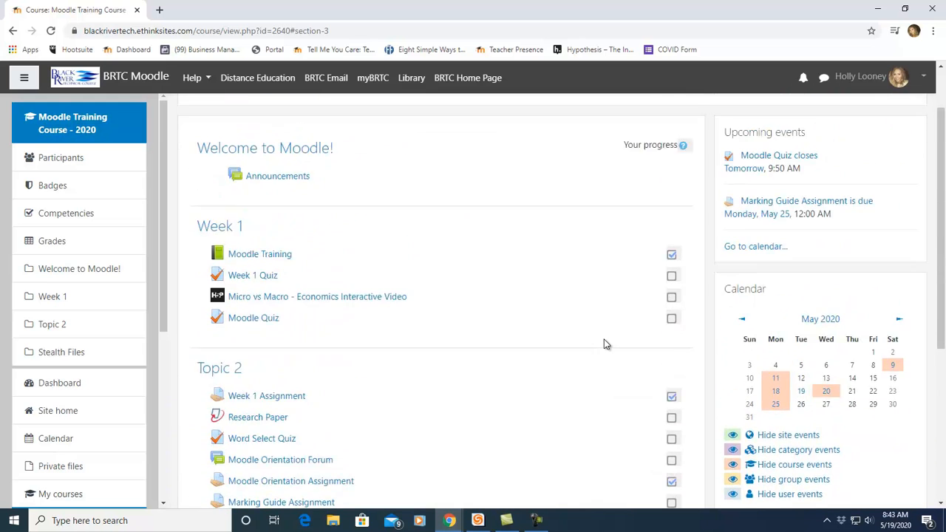
scroll(up, 3)
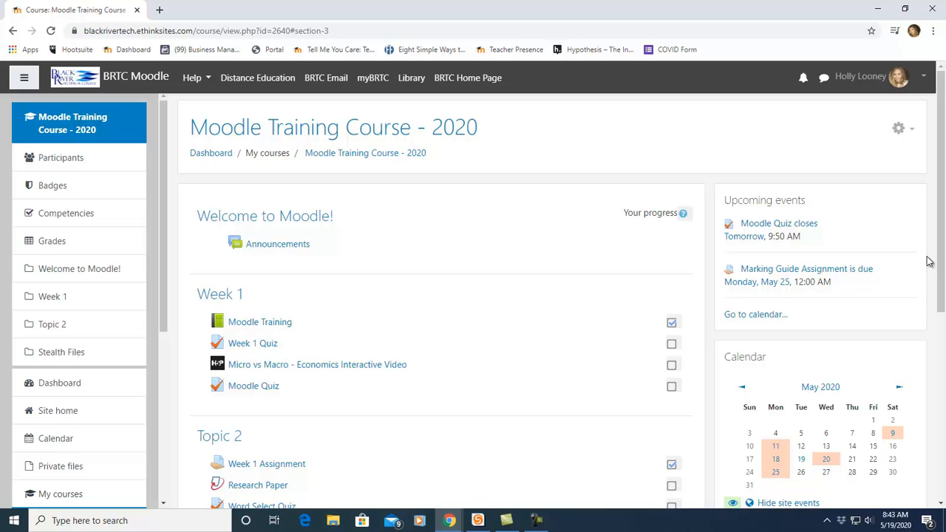
mouse_move(922, 242)
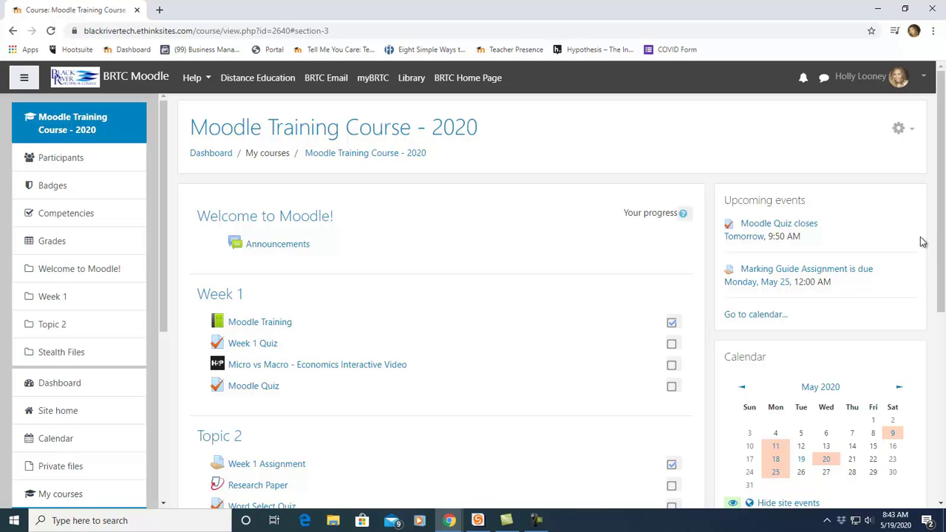
mouse_move(928, 198)
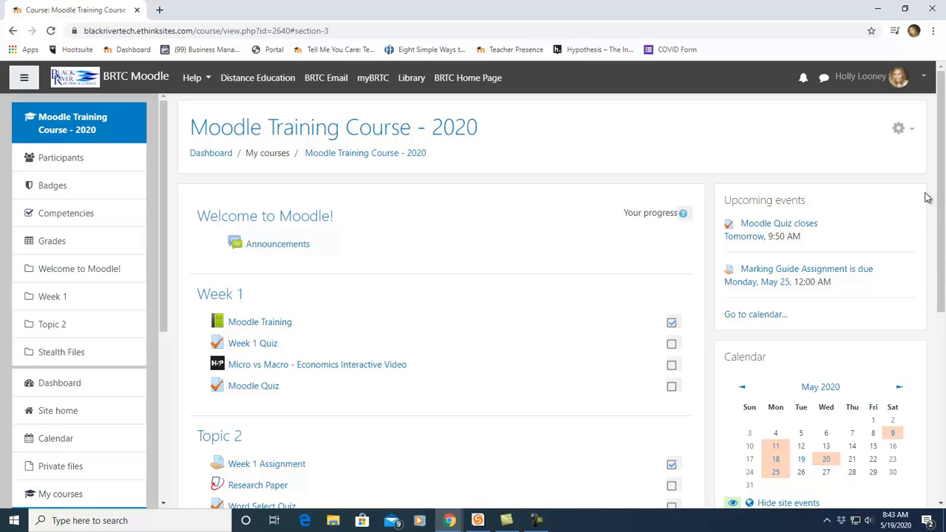
mouse_move(900, 257)
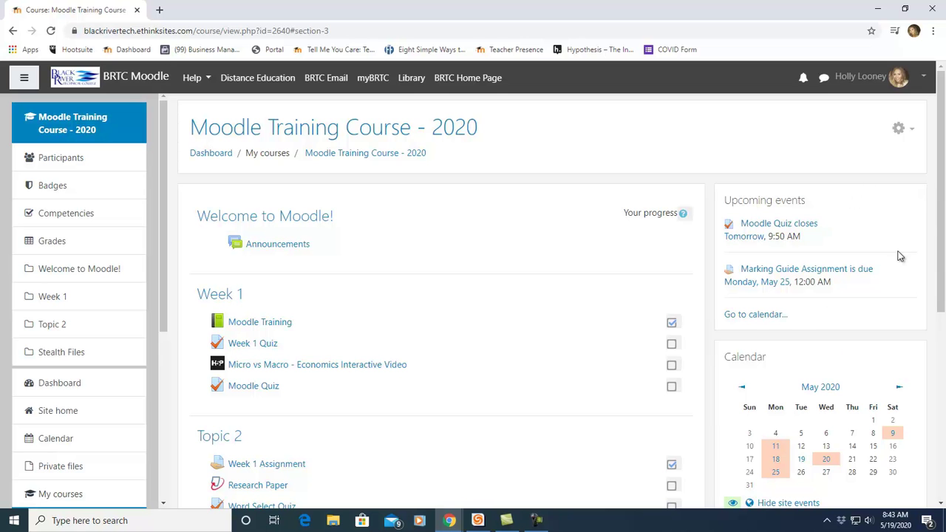
scroll(down, 3)
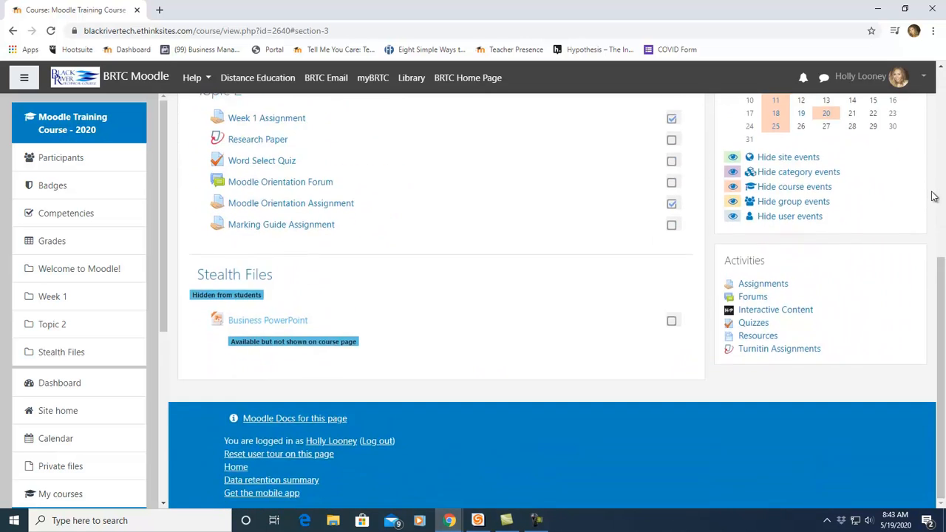
scroll(up, 3)
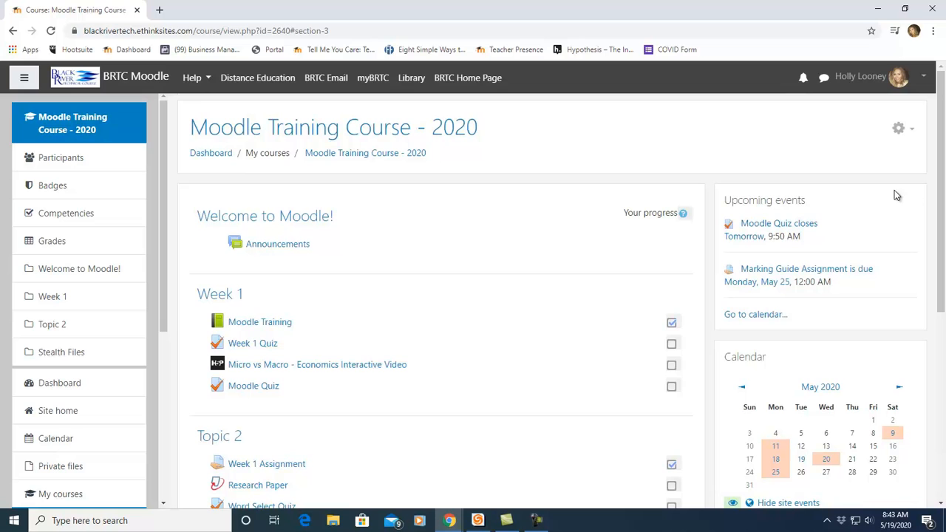
mouse_move(804, 219)
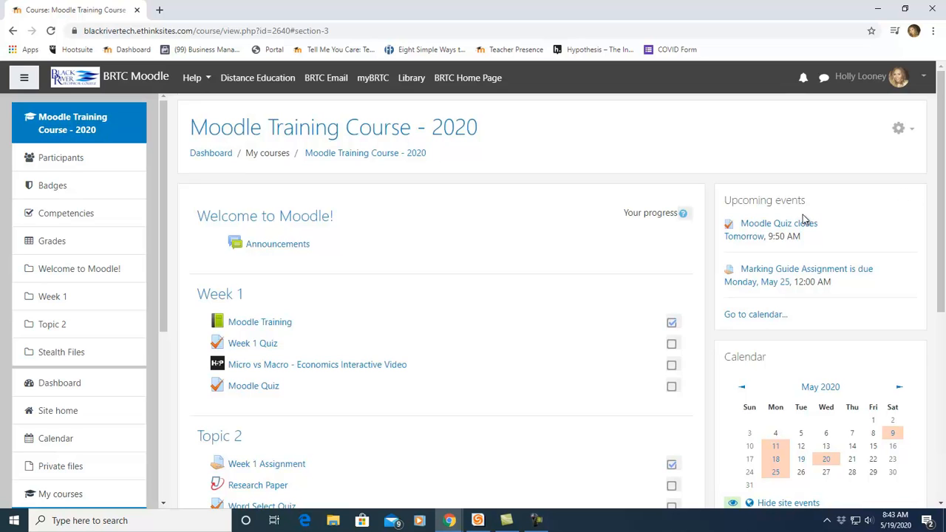
mouse_move(336, 289)
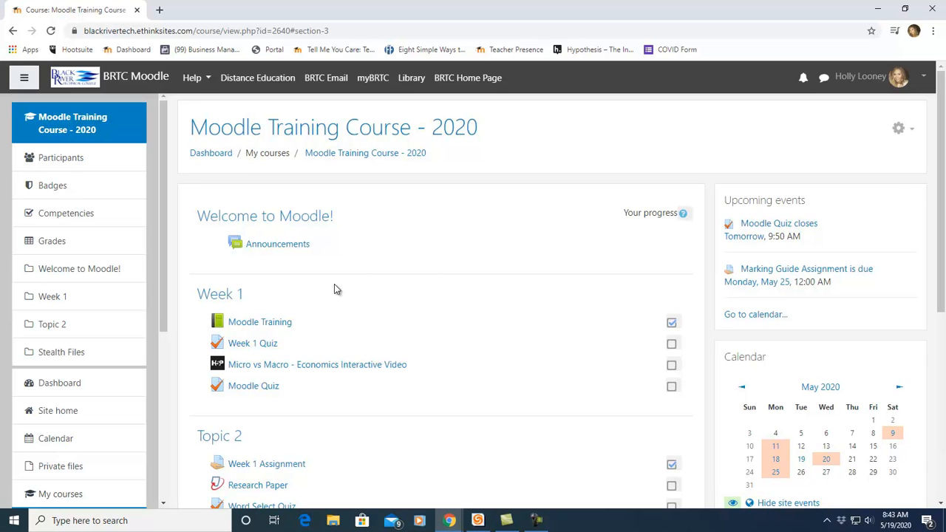
mouse_move(260, 323)
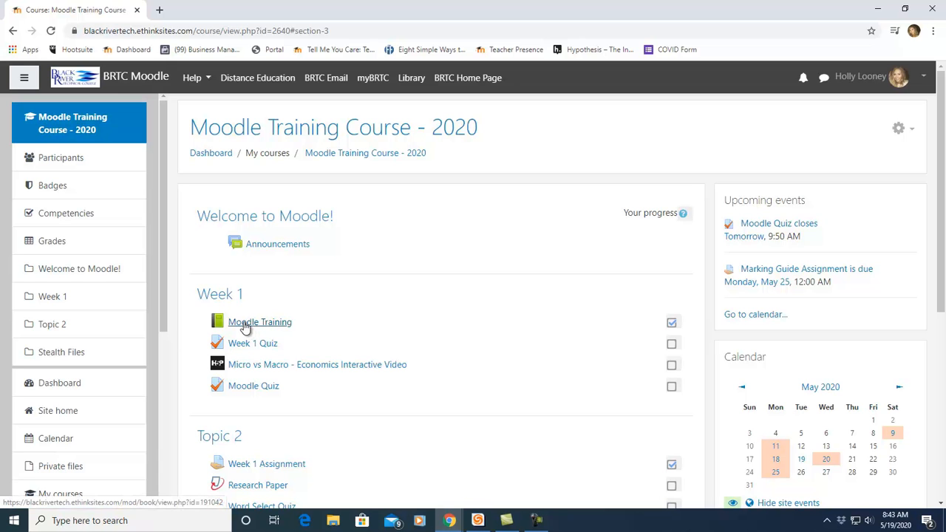
View the Week 1 Moodle Training book at Reading Lesson 1, then return via the course breadcrumb
click(260, 322)
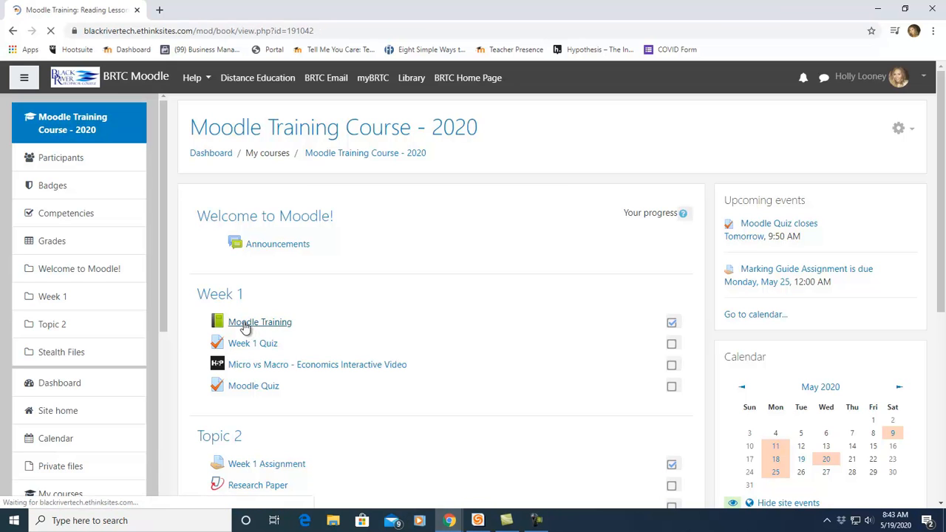
click(260, 323)
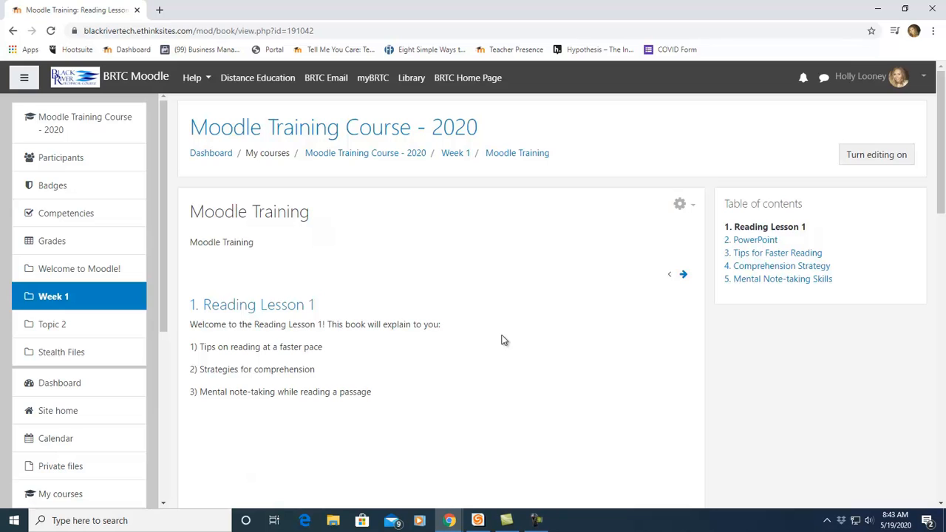
mouse_move(509, 164)
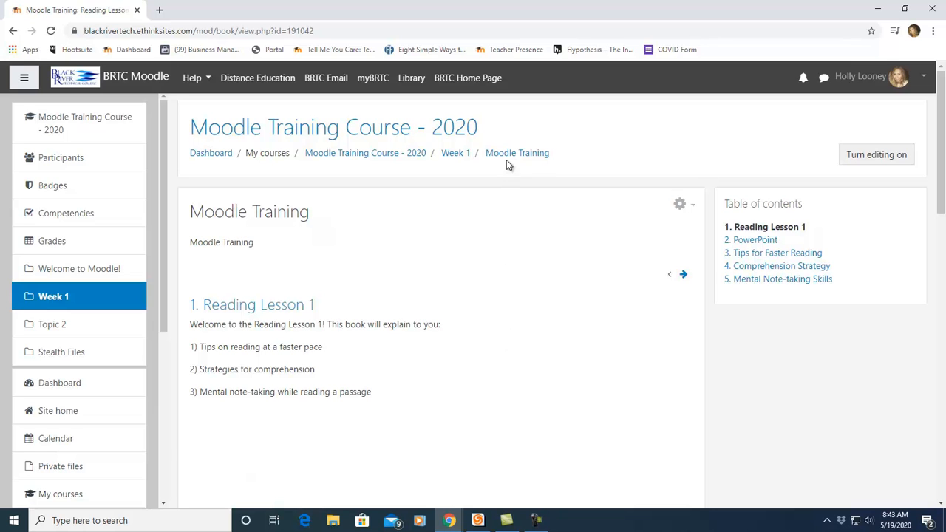
mouse_move(476, 148)
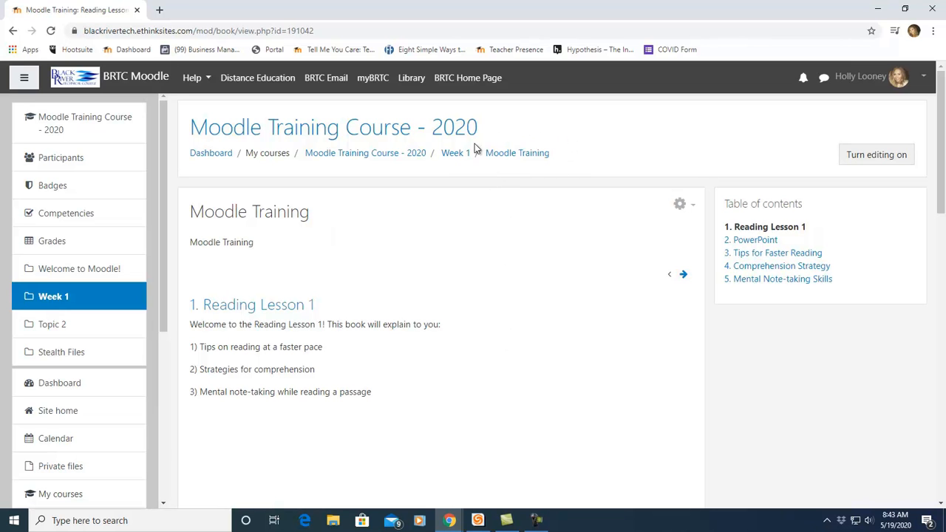
mouse_move(570, 164)
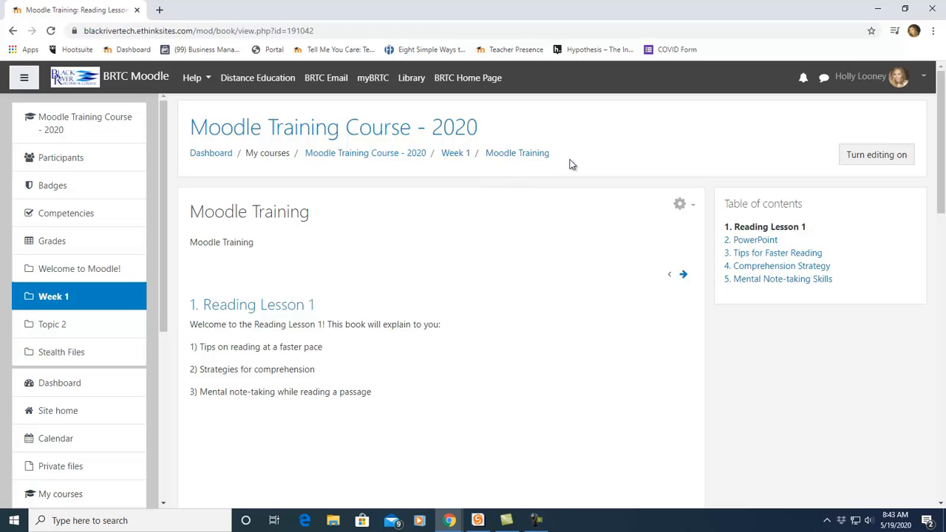
mouse_move(564, 168)
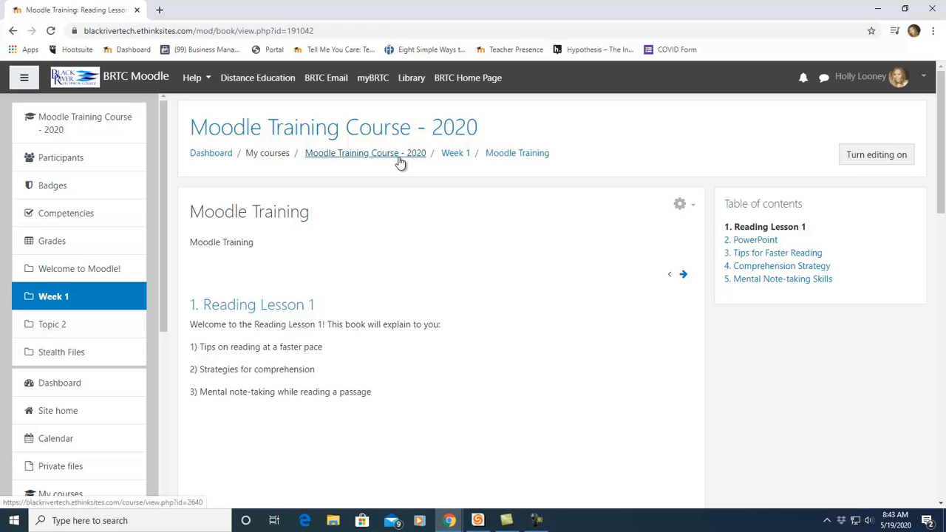
mouse_move(210, 152)
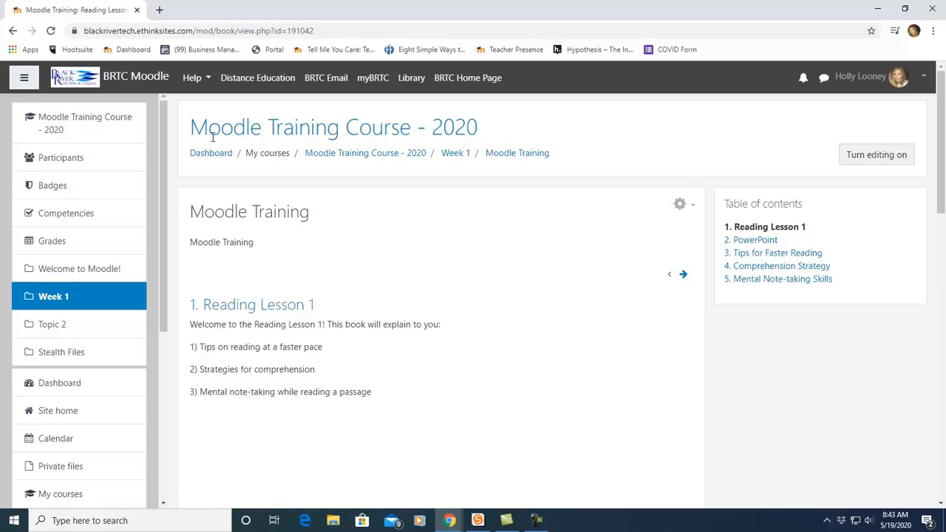
click(363, 152)
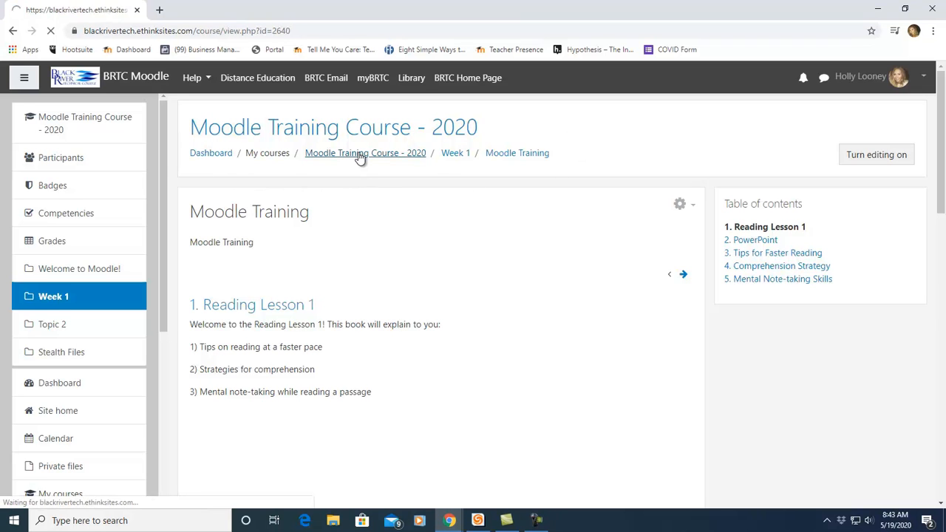
Land back on the Moodle Training Course - 2020 page from the breadcrumb trail
click(365, 153)
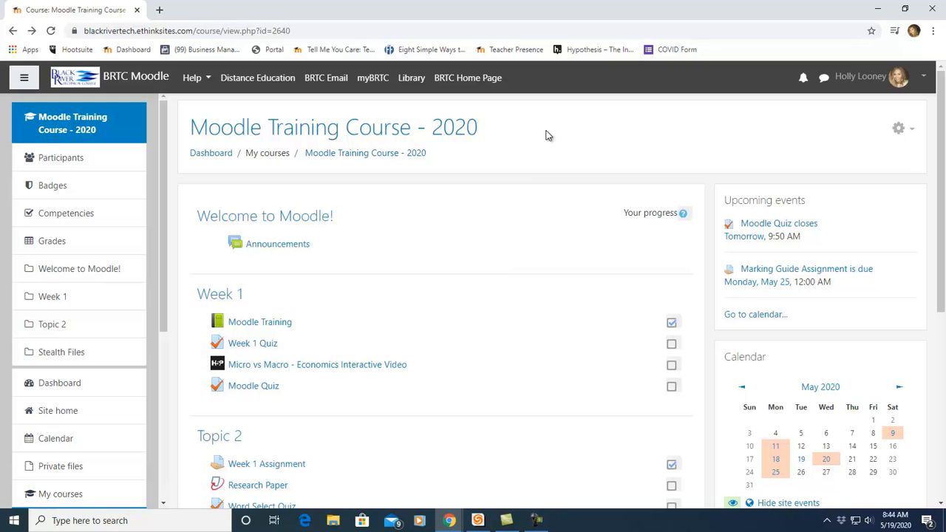
mouse_move(875, 80)
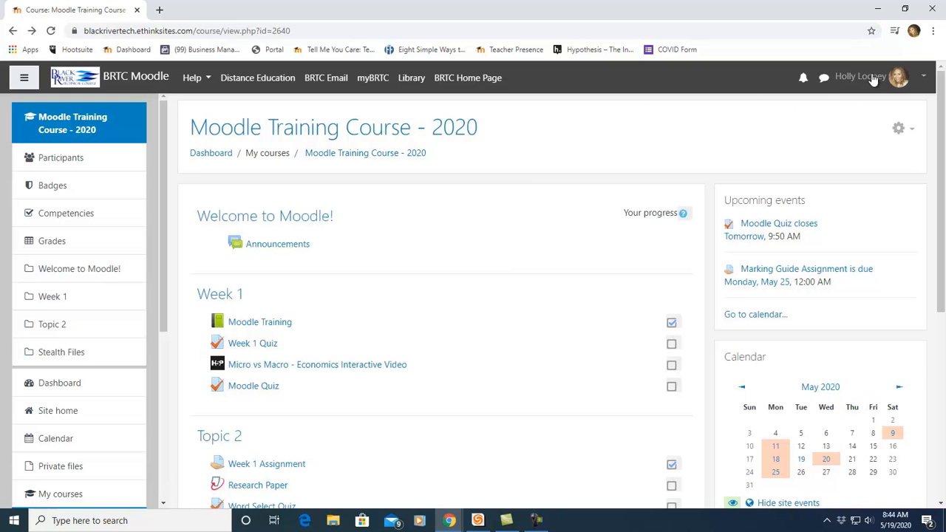
mouse_move(839, 82)
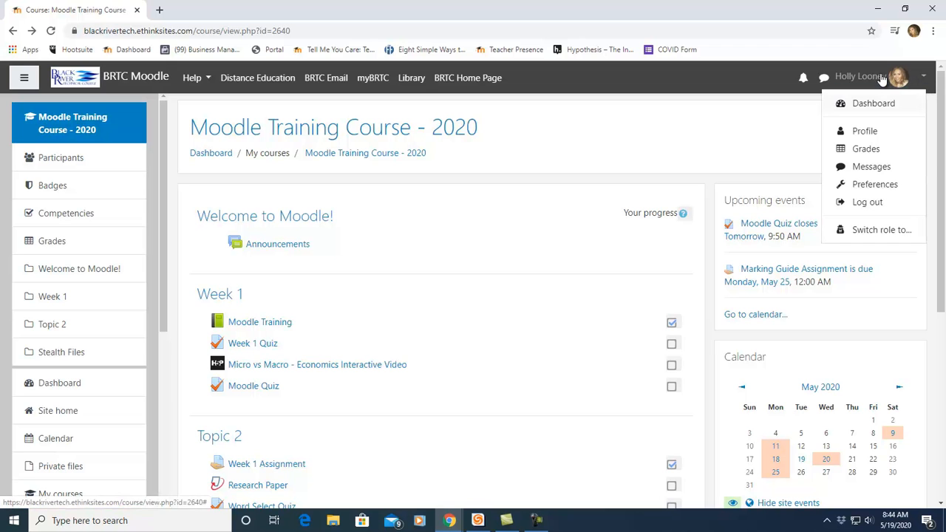
mouse_move(857, 181)
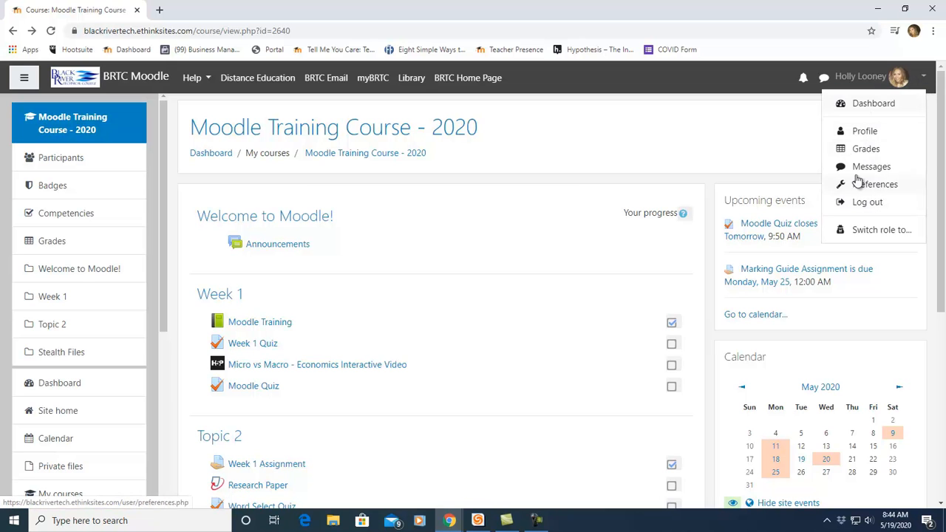
mouse_move(852, 160)
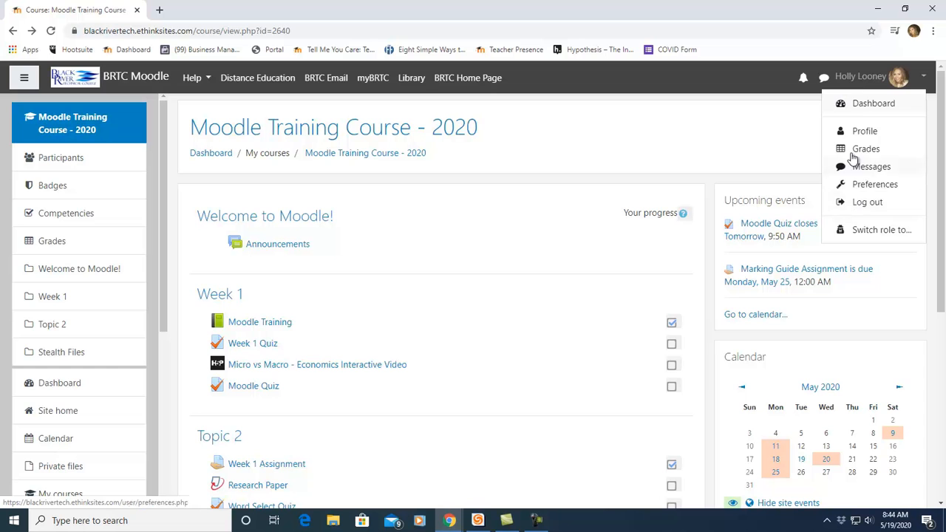
Show the messaging drawer and collapse its Starred conversations group
click(823, 76)
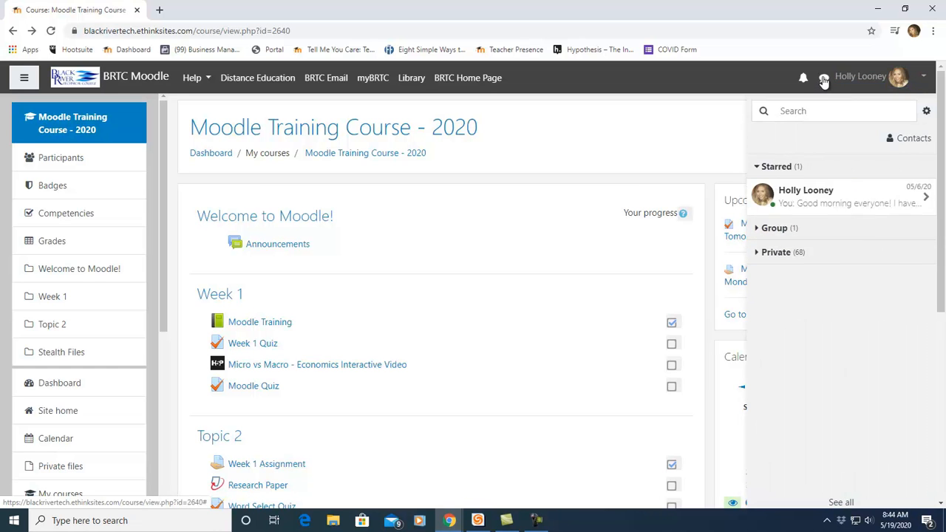
click(777, 165)
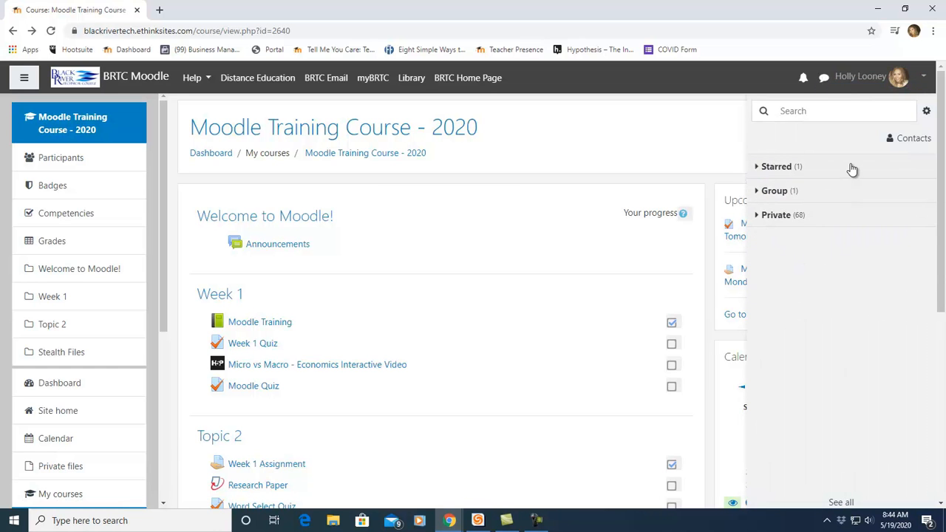
mouse_move(842, 151)
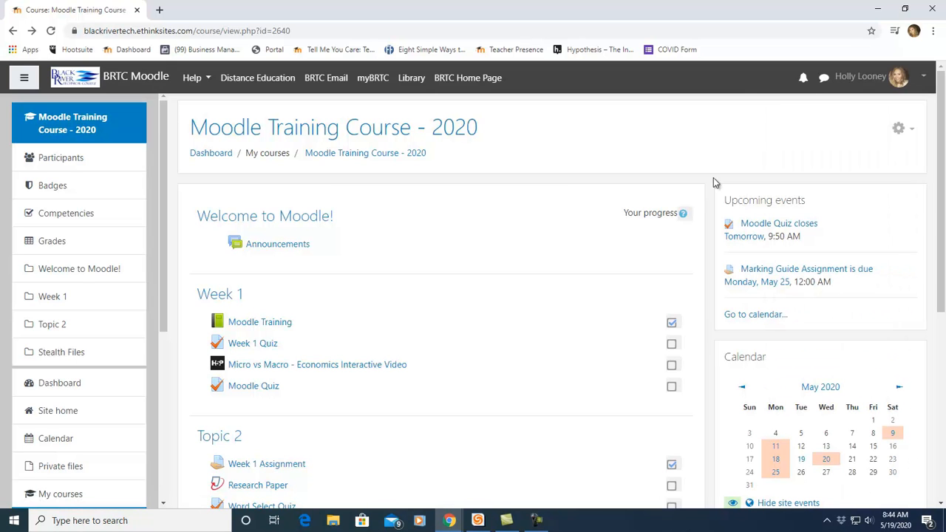
mouse_move(710, 198)
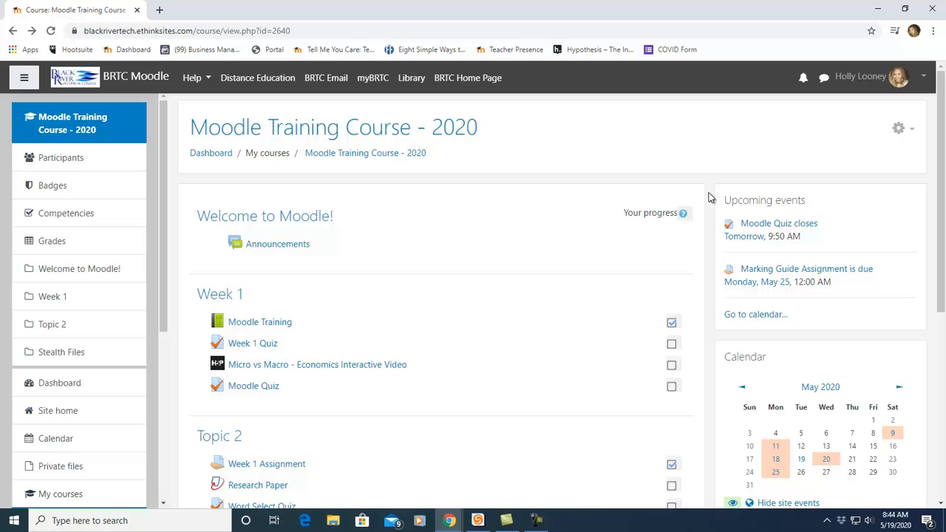